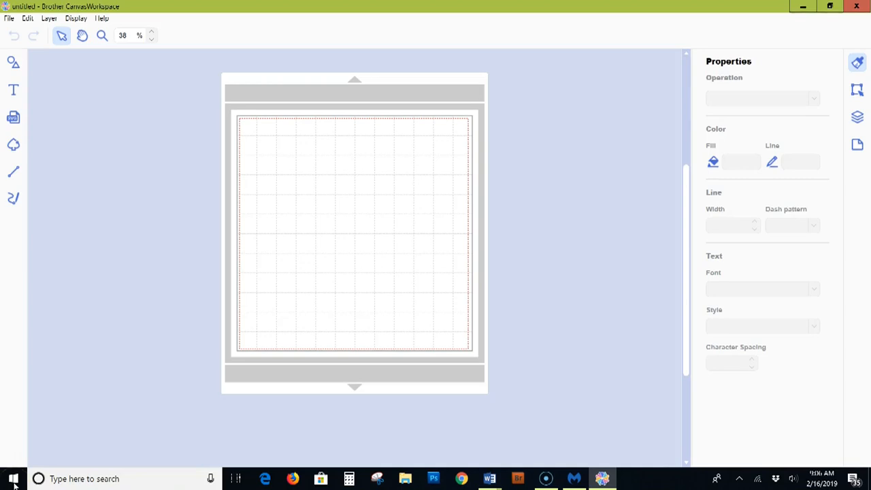
{"action": "mouse_move", "coordinate": [13, 117]}
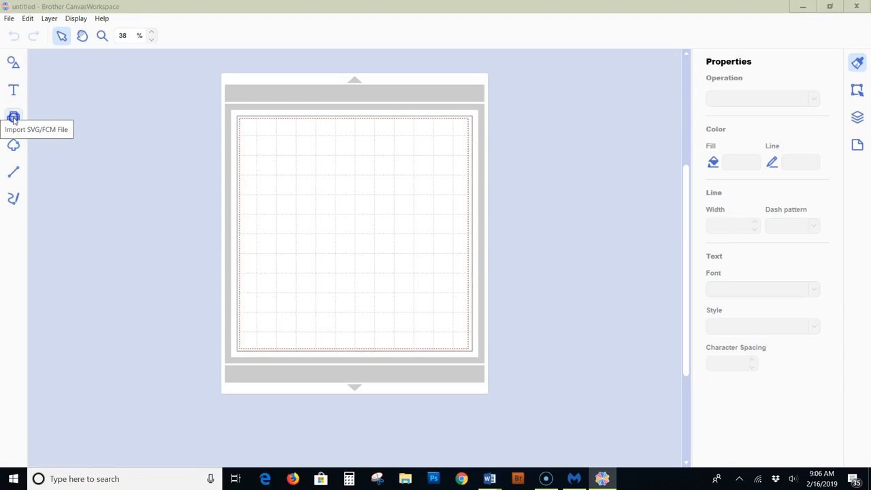
Import the triangle paper bead SVG template from the 8-5 x 11 paper templates folder
{"action": "left_click", "coordinate": [14, 117]}
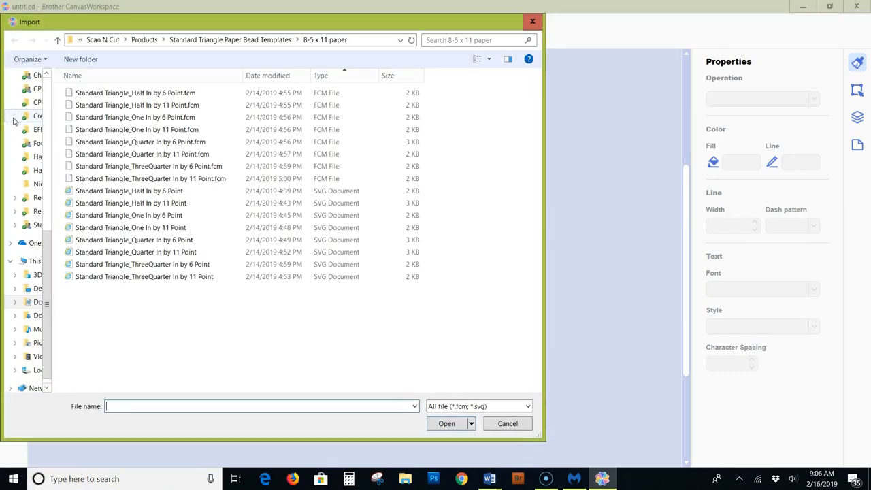
{"action": "left_click", "coordinate": [149, 166]}
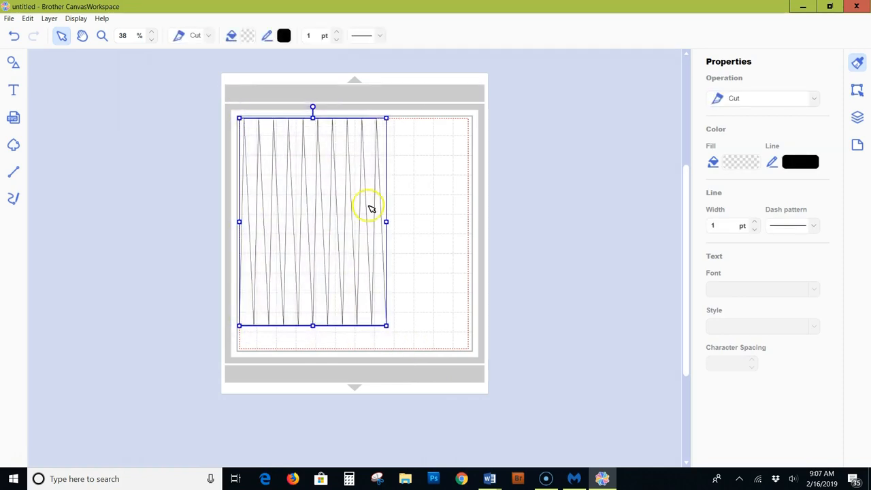
Position the triangle template at the mat's top-left and deselect it
{"action": "left_click_drag", "start_coordinate": [386, 220], "coordinate": [359, 226]}
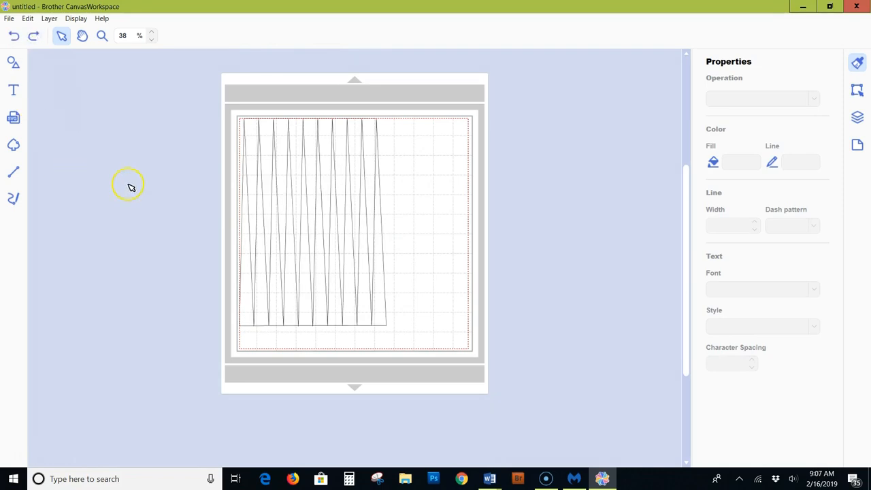
{"action": "left_click", "coordinate": [8, 19]}
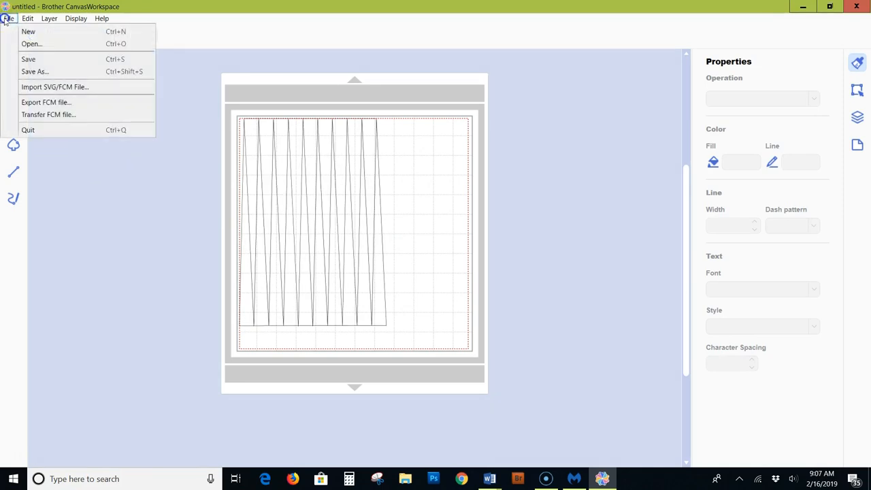
Export the design as the FCM file 'Three Quarter Triangle Modified' in the templates folder
{"action": "left_click", "coordinate": [46, 102]}
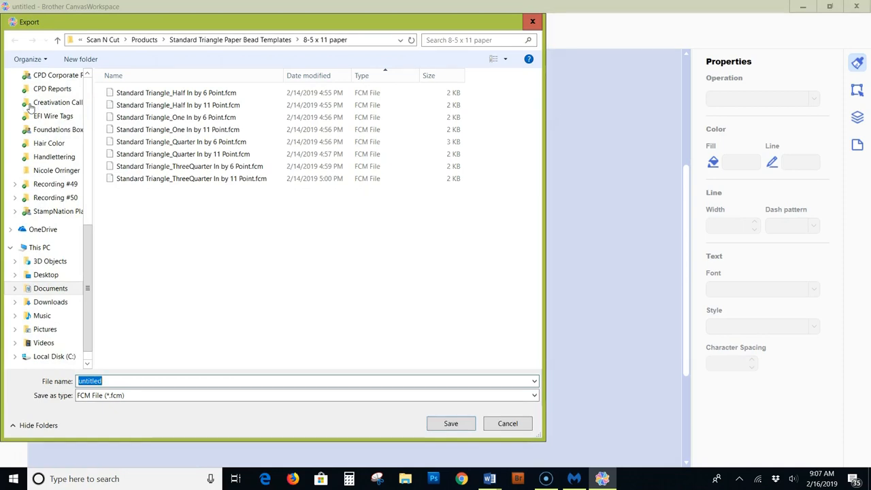
{"action": "type", "text": "Three"}
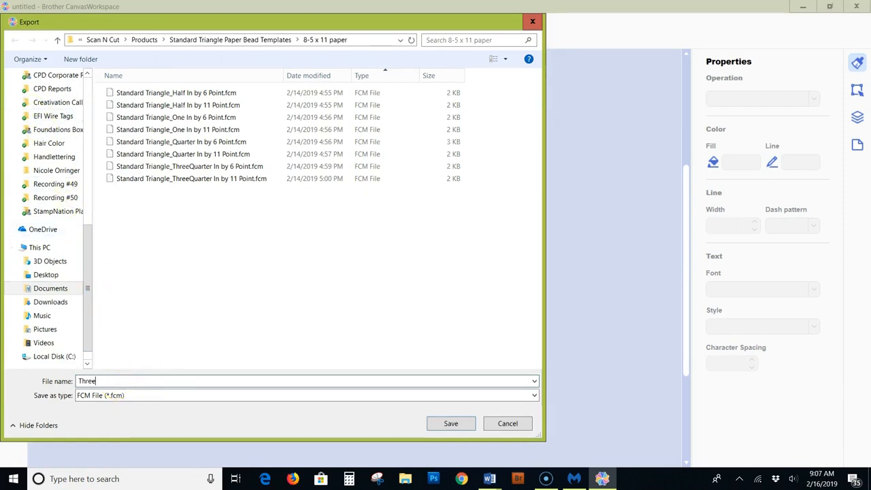
{"action": "left_click", "coordinate": [450, 423]}
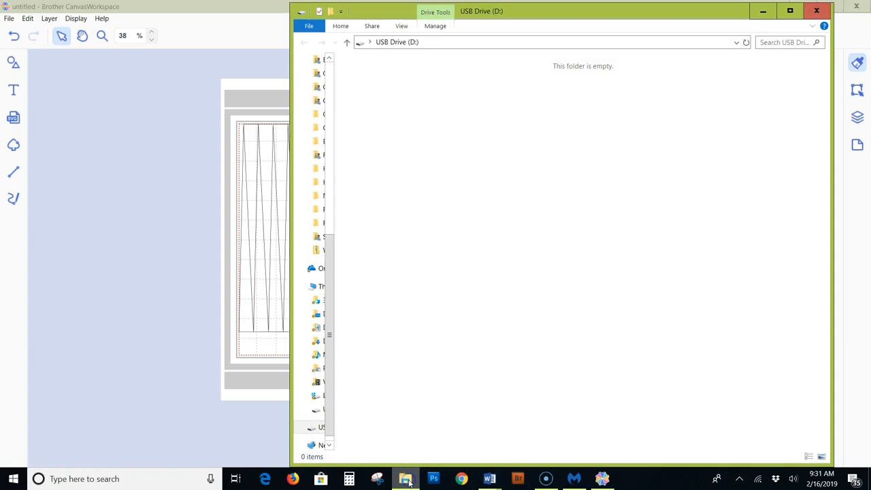
Copy Three Quarter Triangle Modified.fcm from the templates folder onto the USB drive (D:)
{"action": "right_click", "coordinate": [405, 479]}
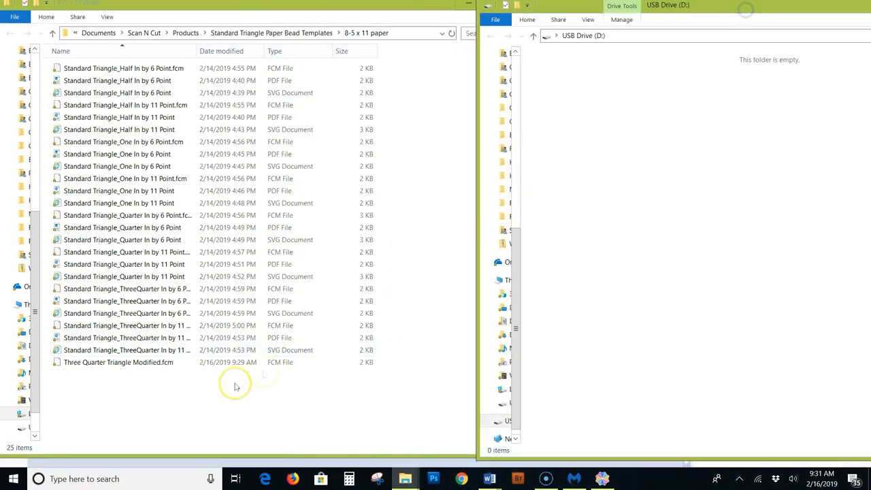
{"action": "left_click_drag", "start_coordinate": [117, 362], "coordinate": [645, 141]}
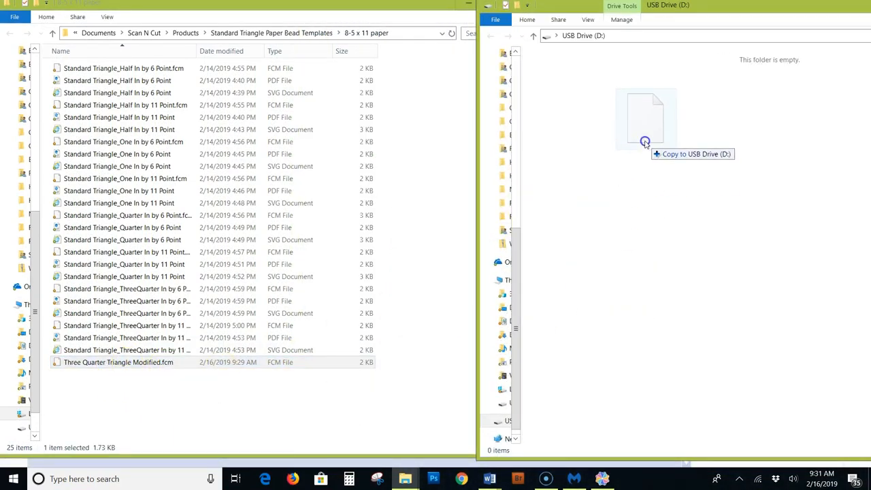
{"action": "left_click_drag", "start_coordinate": [117, 362], "coordinate": [645, 139]}
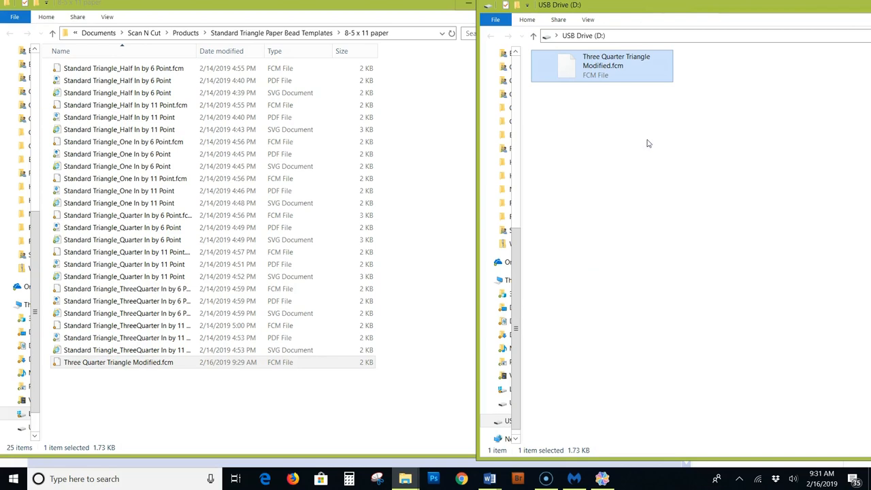
{"action": "mouse_move", "coordinate": [642, 141]}
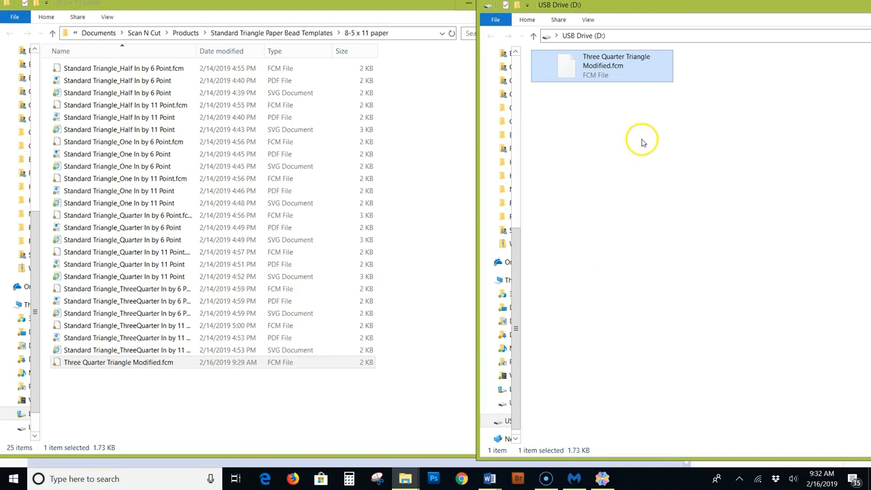